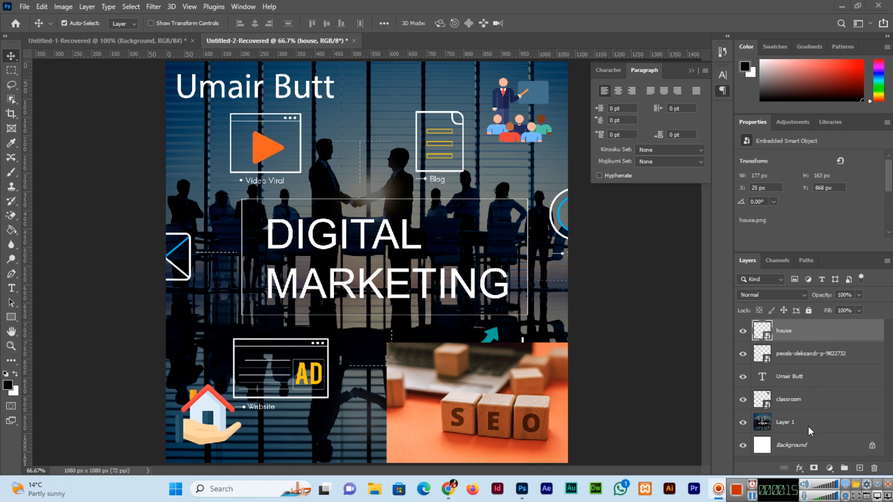
pyautogui.moveTo(807, 424)
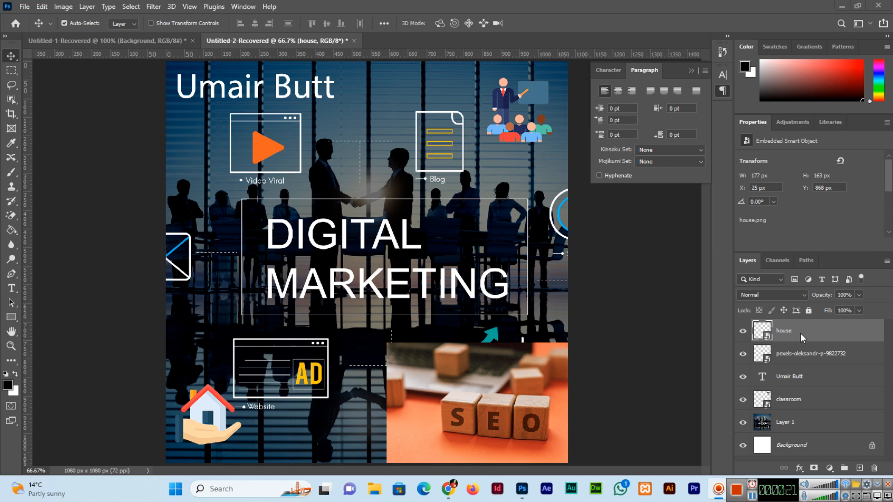
pyautogui.moveTo(821, 380)
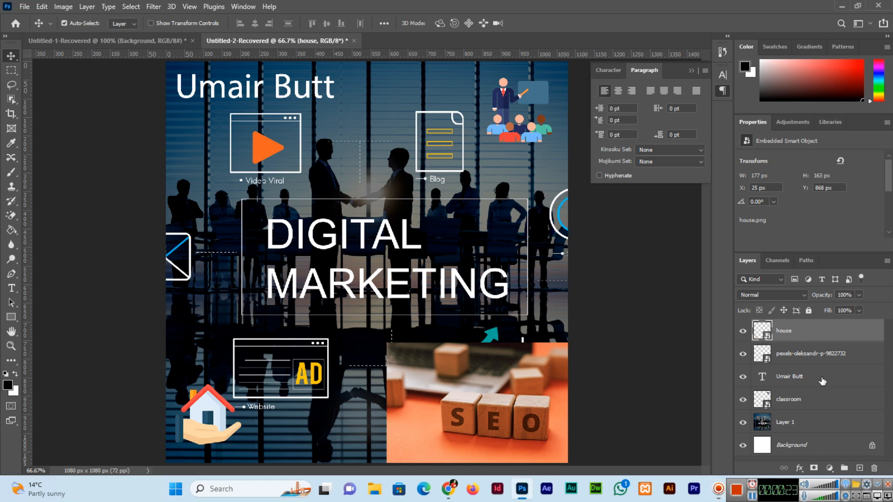
# Add the Umair Butt text layer and Layer 1 to the selection, then return to the house layer
pyautogui.click(785, 422)
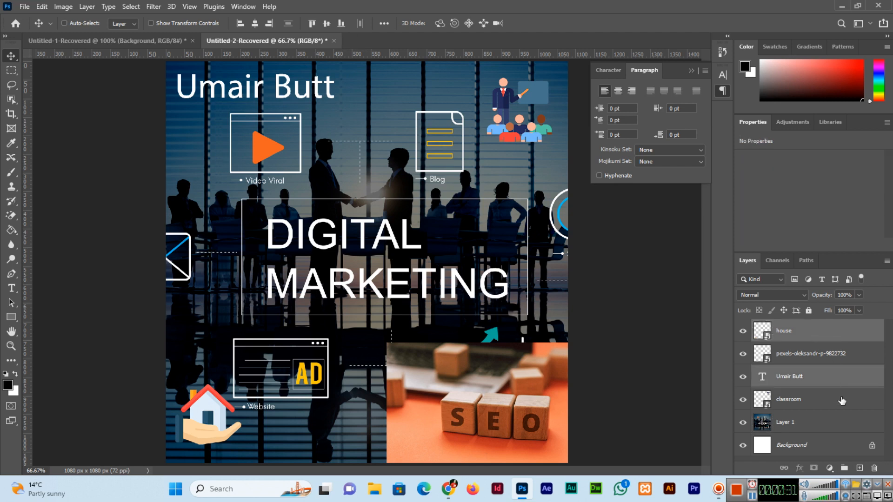
pyautogui.click(785, 422)
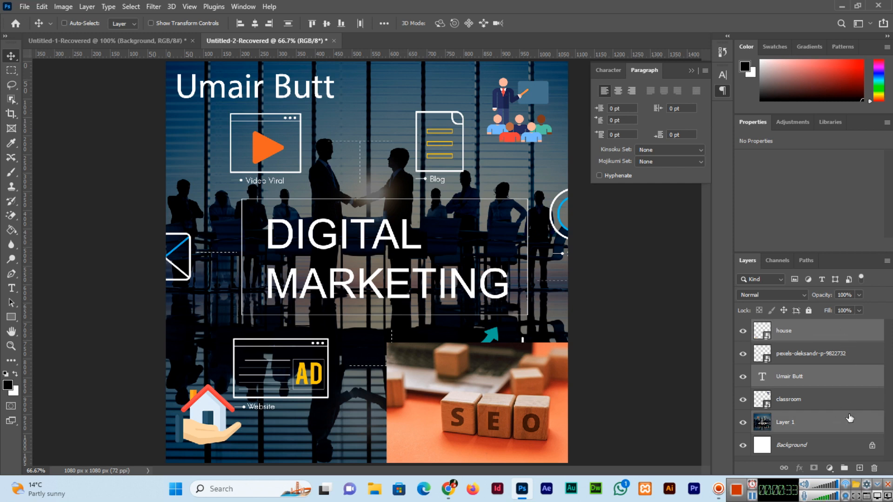
pyautogui.moveTo(860, 343)
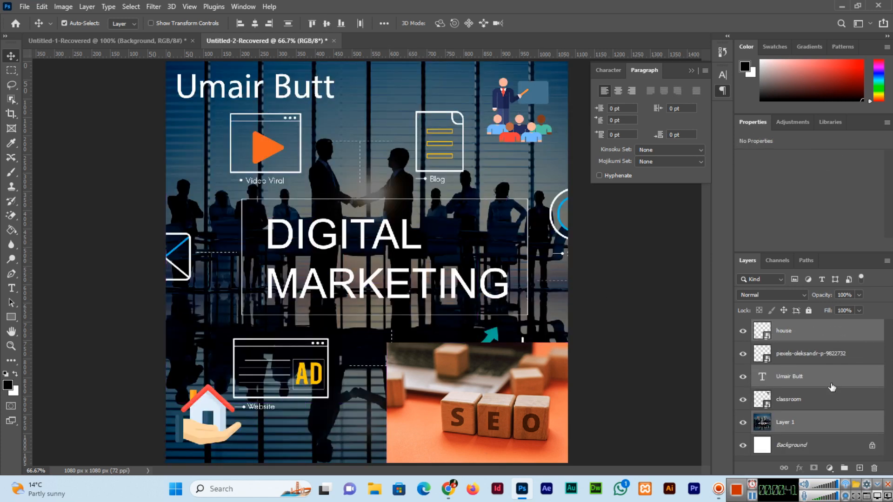
pyautogui.click(783, 331)
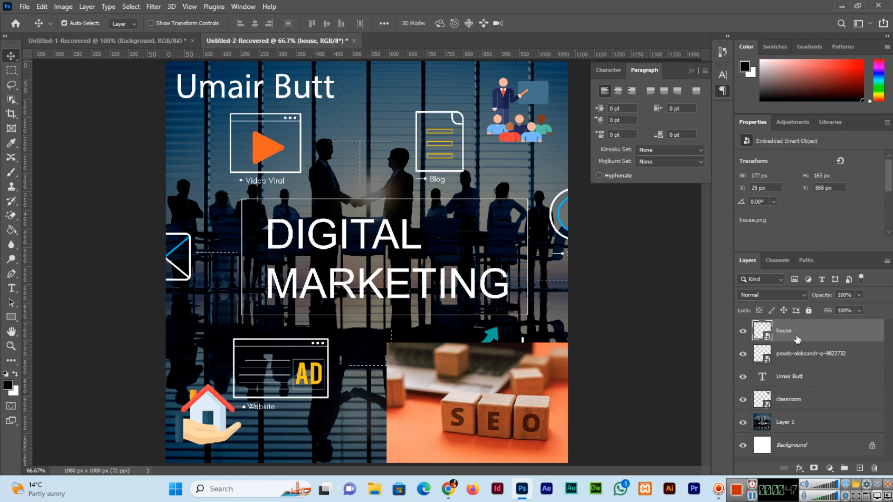
pyautogui.moveTo(802, 412)
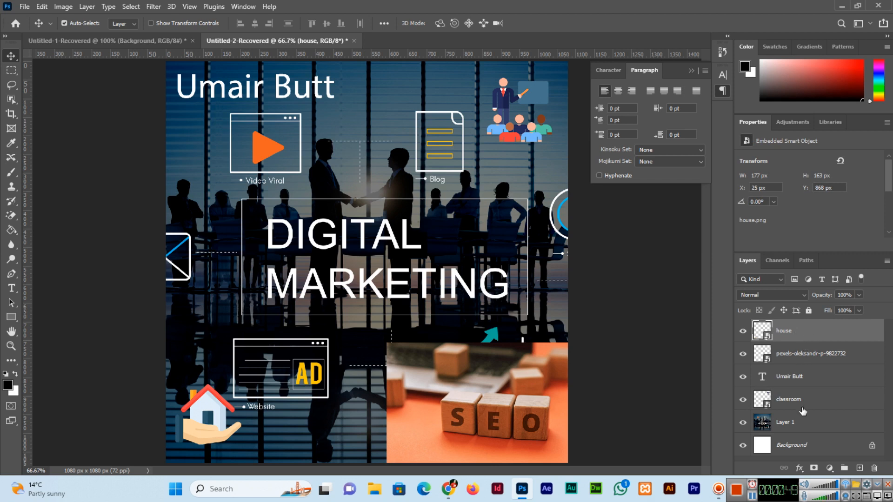
# Select Layer 1 alone, then Shift-select house to grab every layer between them
pyautogui.click(785, 422)
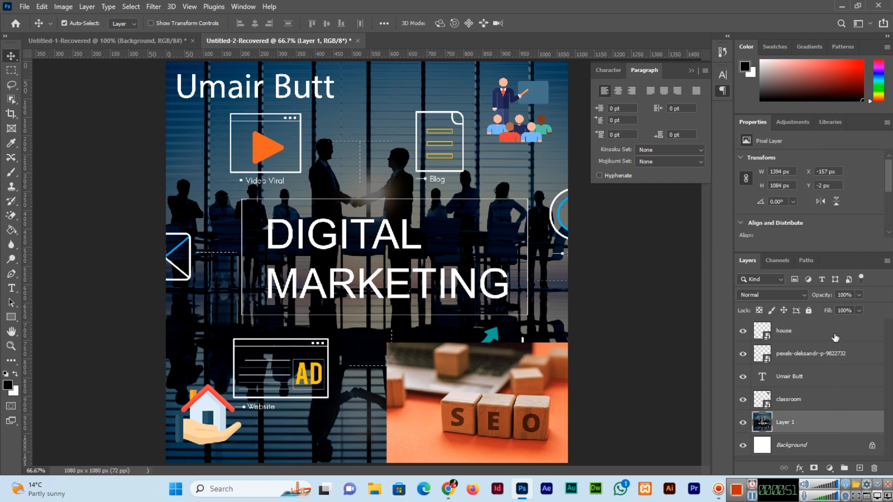
pyautogui.moveTo(835, 336)
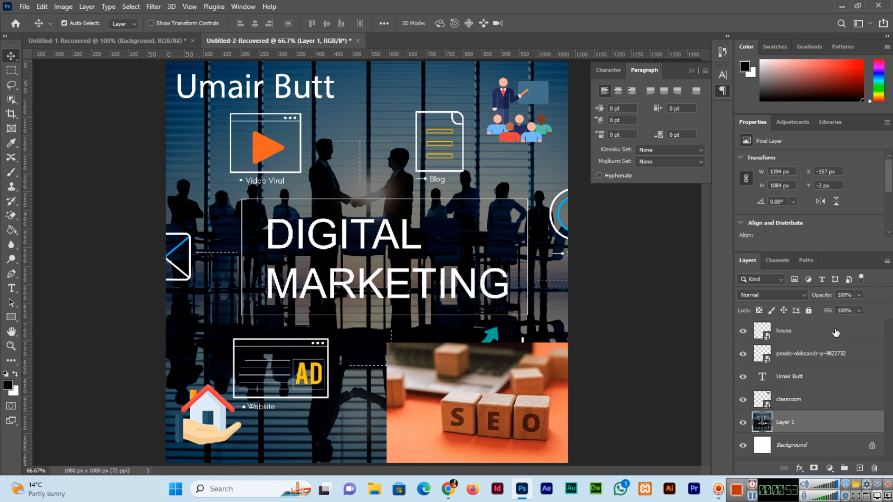
pyautogui.click(797, 331)
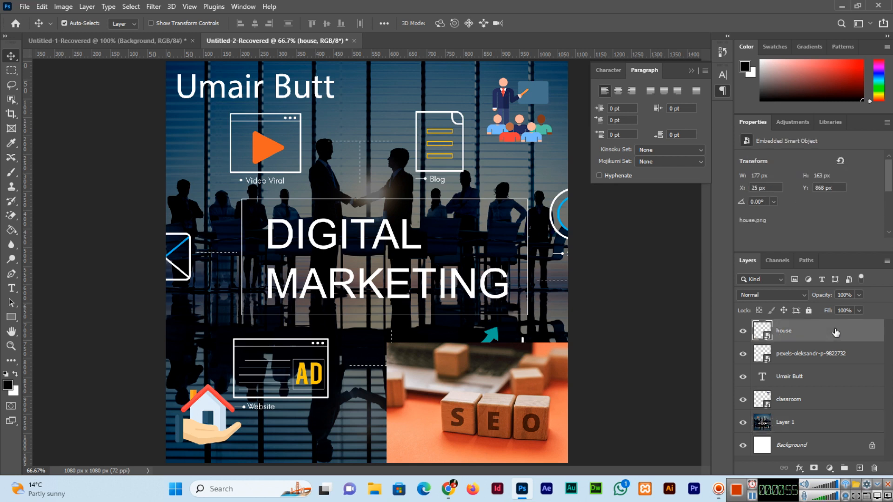
pyautogui.moveTo(831, 334)
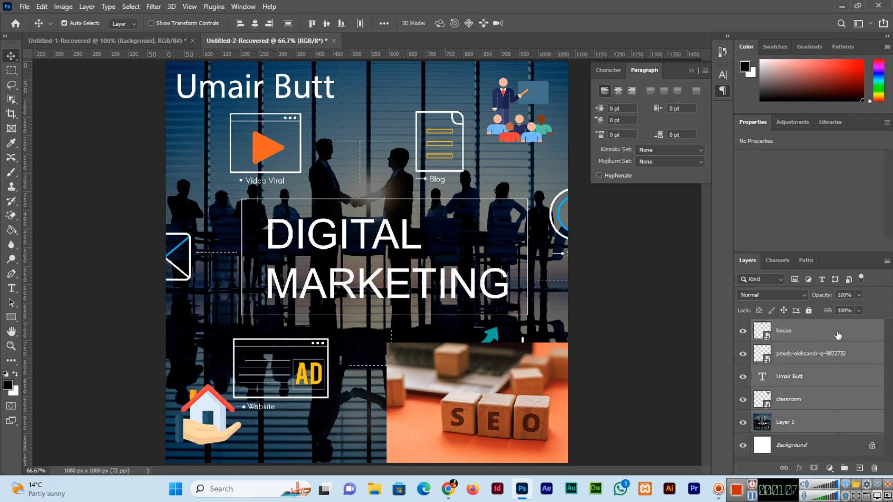
# Narrow the selection to house and Layer 1, extend it through Background, then select Layer 1 alone
pyautogui.click(797, 331)
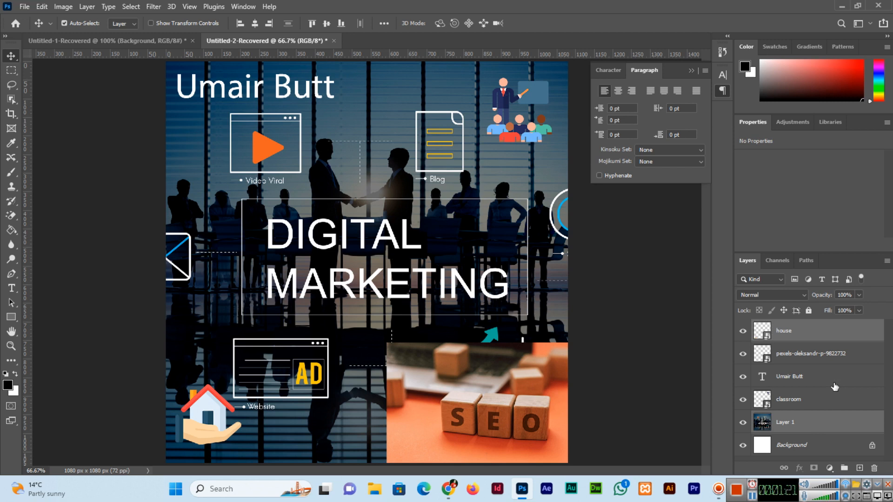
pyautogui.click(789, 376)
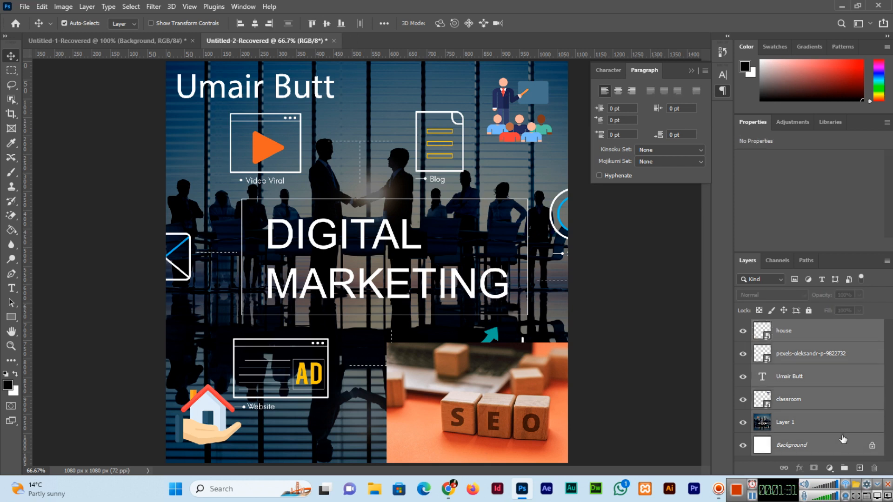
pyautogui.click(785, 422)
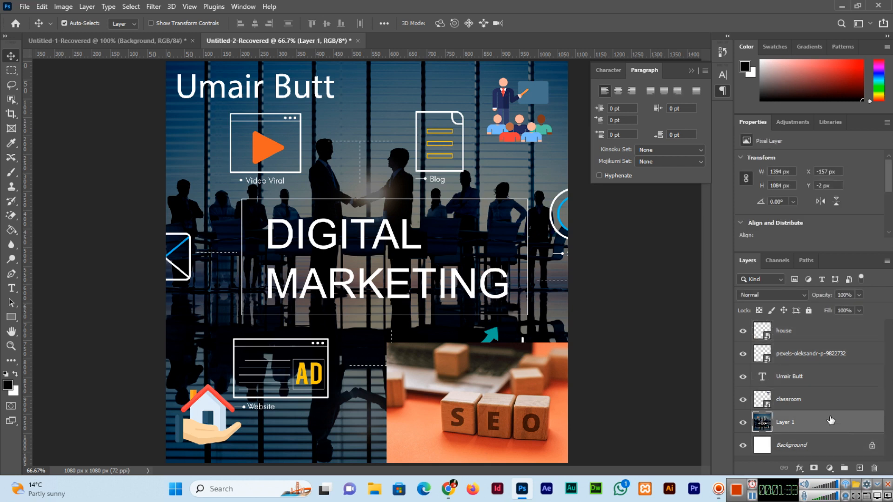
pyautogui.moveTo(710, 405)
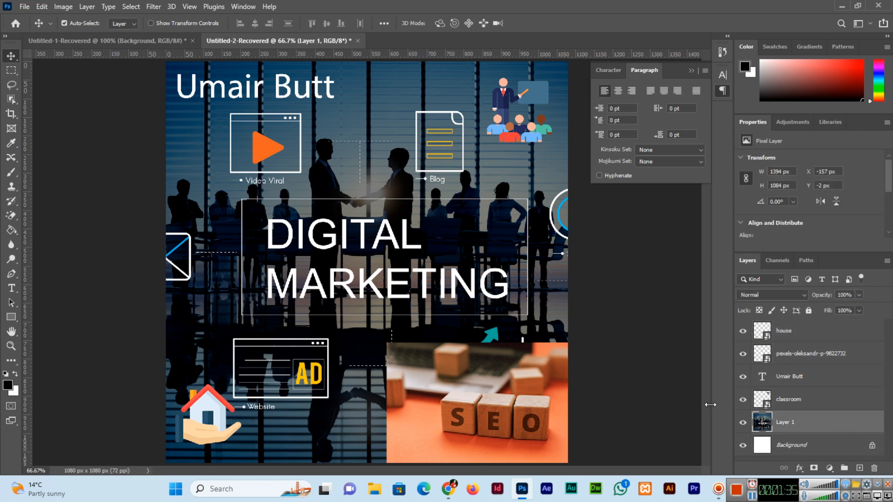